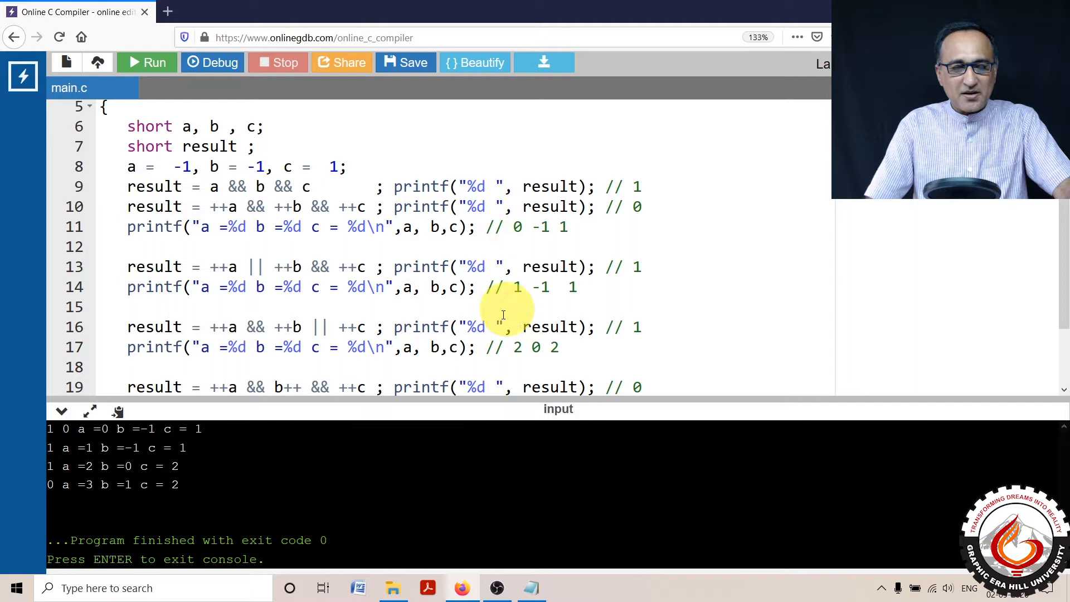
pyautogui.moveTo(231, 198)
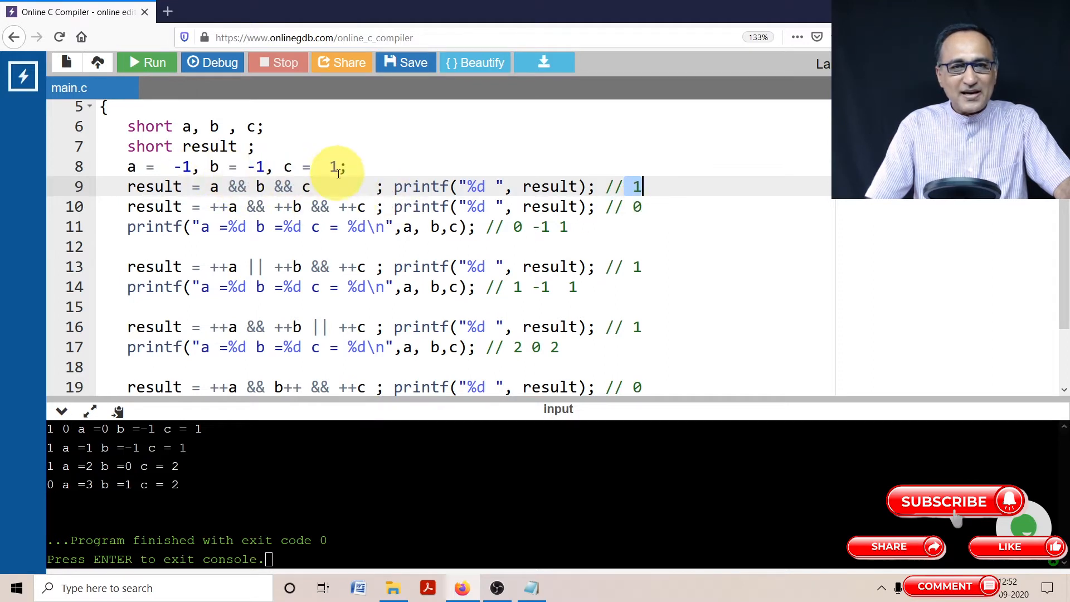
pyautogui.moveTo(544, 227)
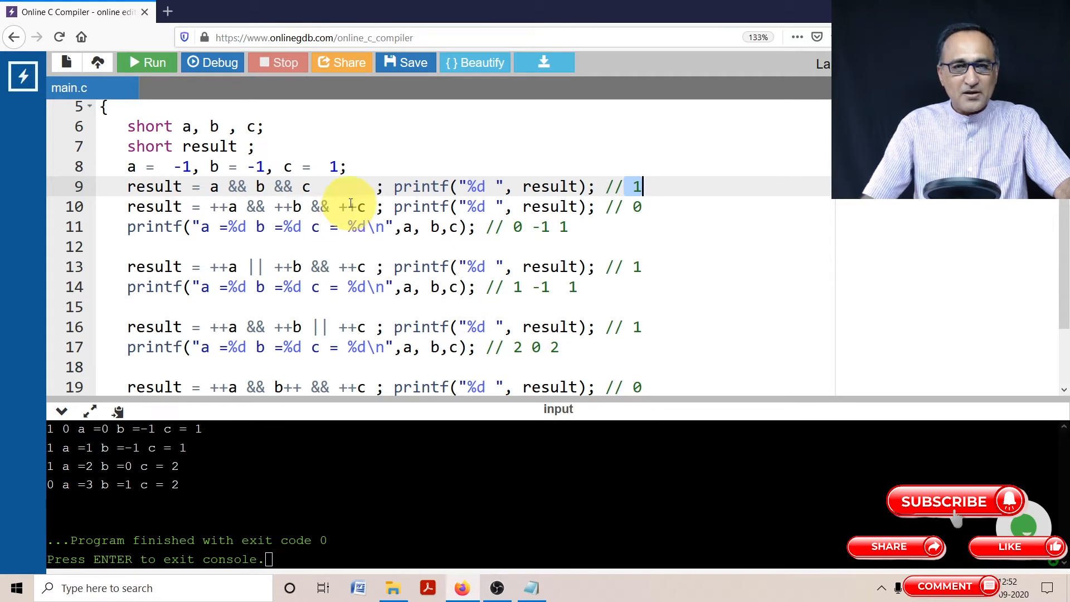
# Add the || operator and rerun, getting the four commented output lines and exit code 0.
pyautogui.scroll(-3)
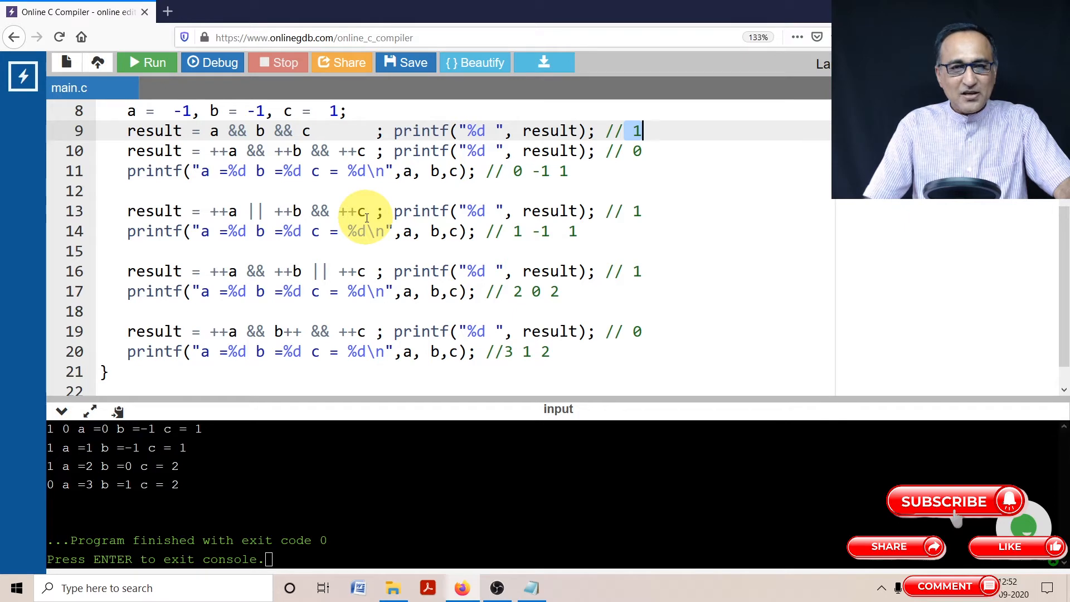
pyautogui.moveTo(471, 195)
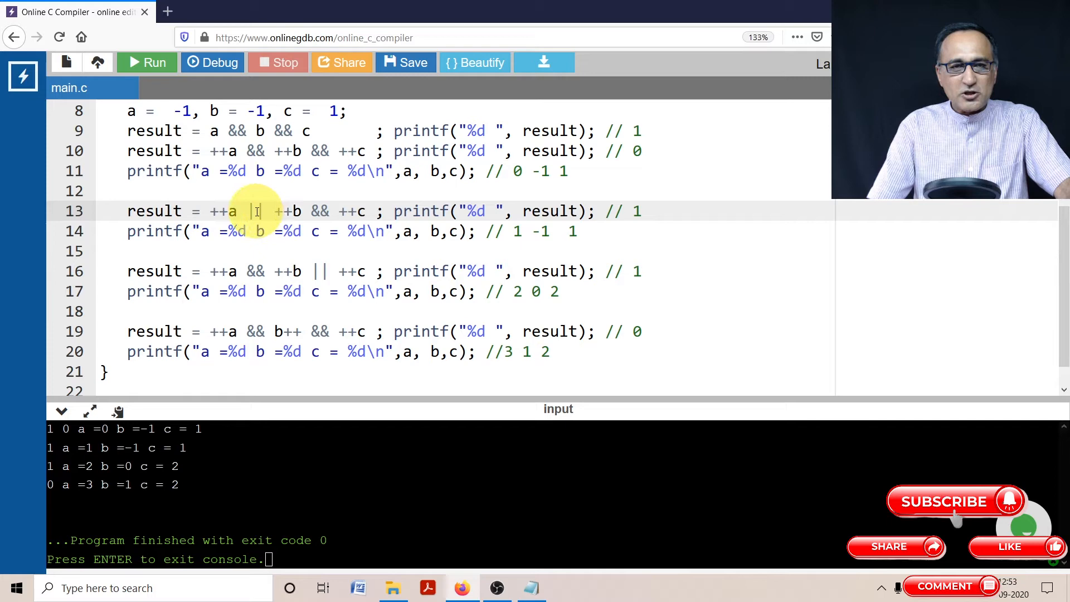
pyautogui.write('||')
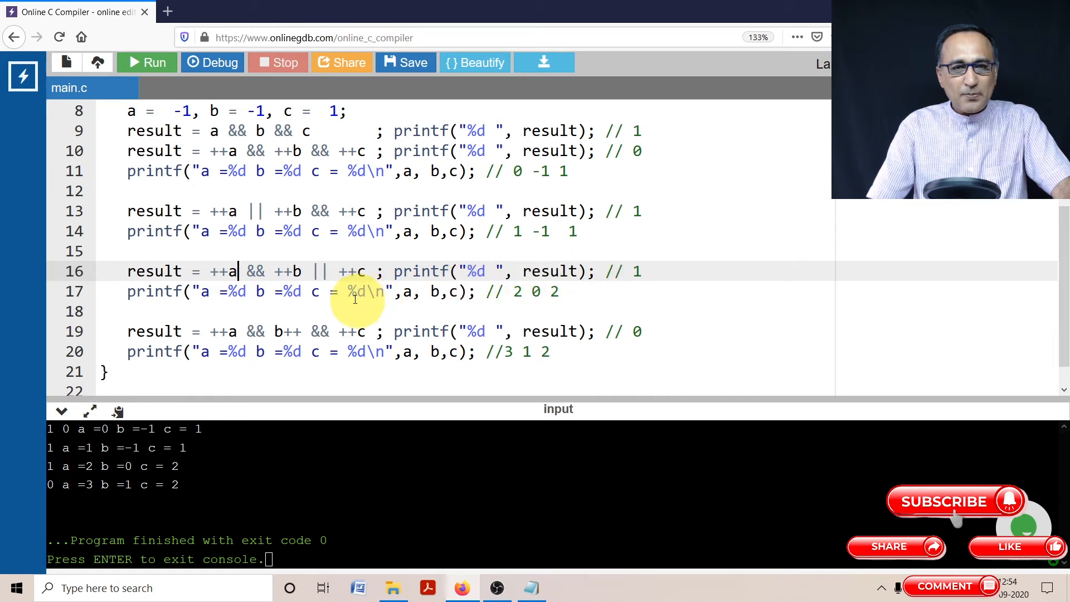
pyautogui.moveTo(6, 267)
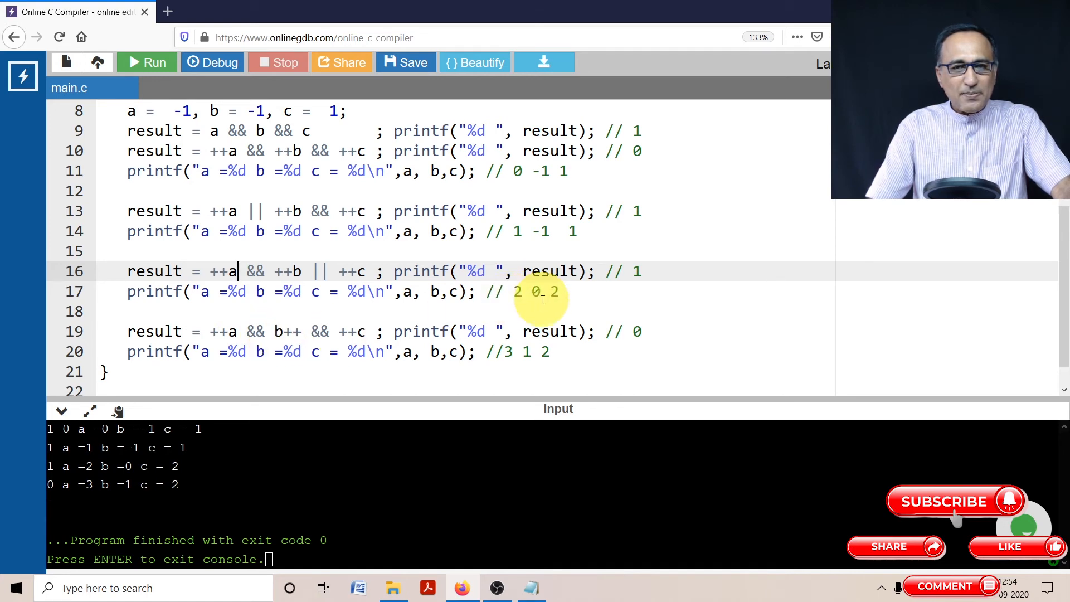
pyautogui.moveTo(279, 334)
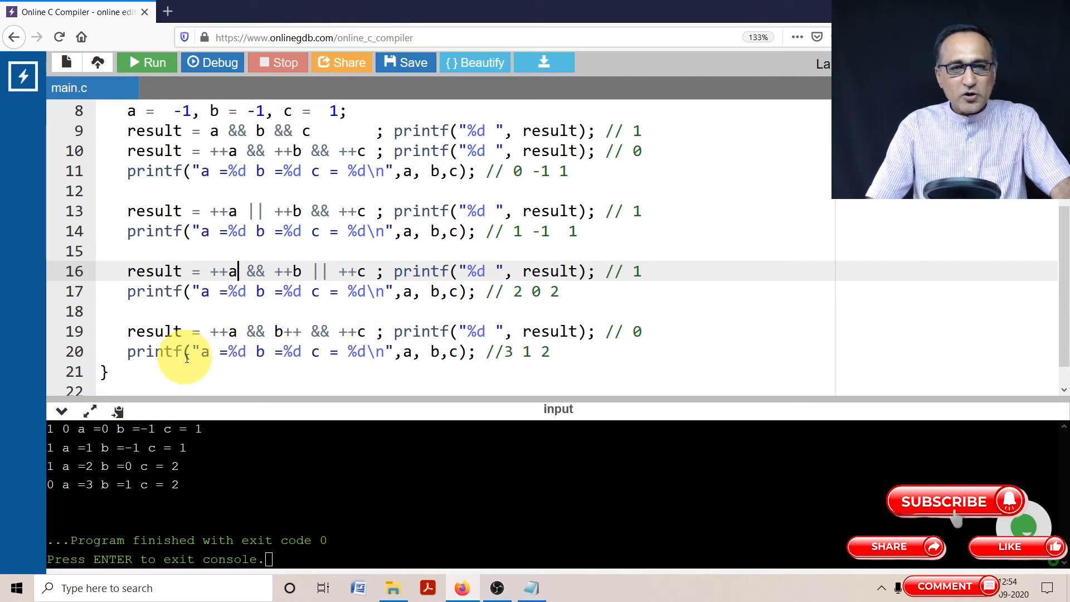
pyautogui.moveTo(457, 358)
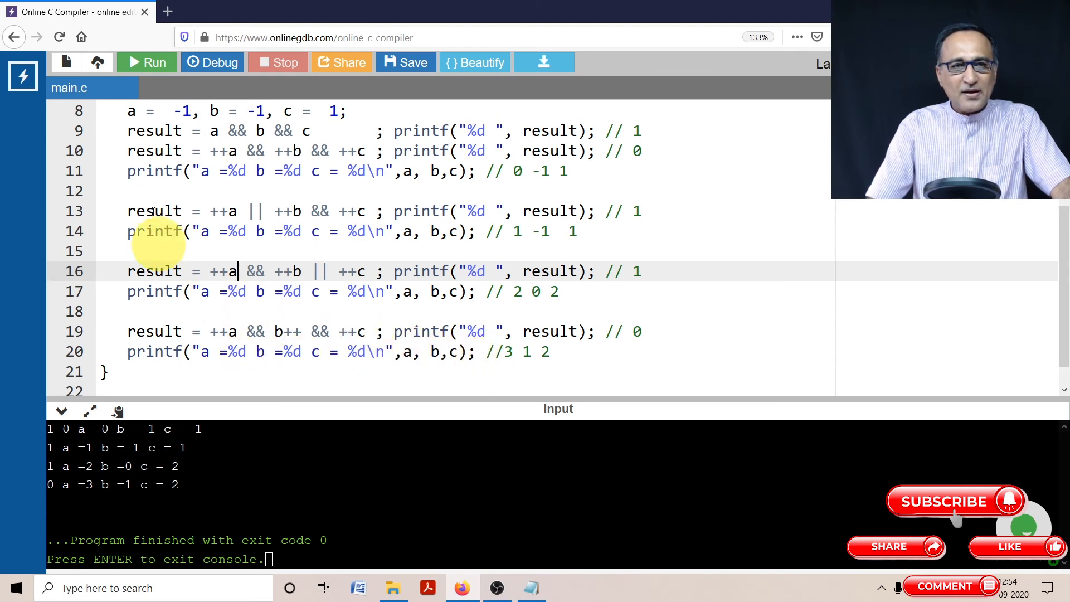
pyautogui.click(147, 62)
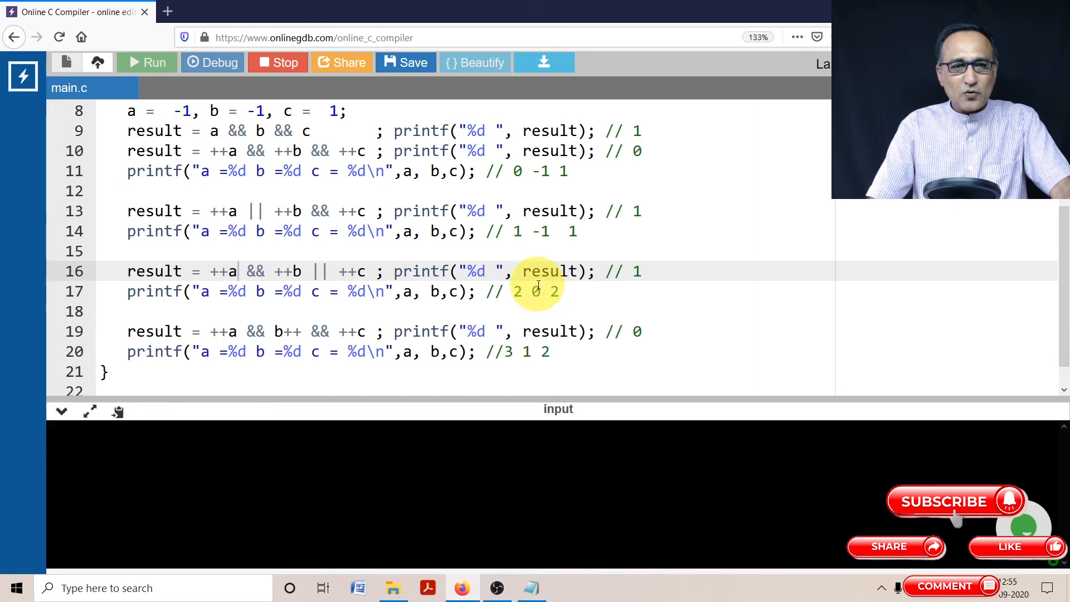
pyautogui.click(146, 62)
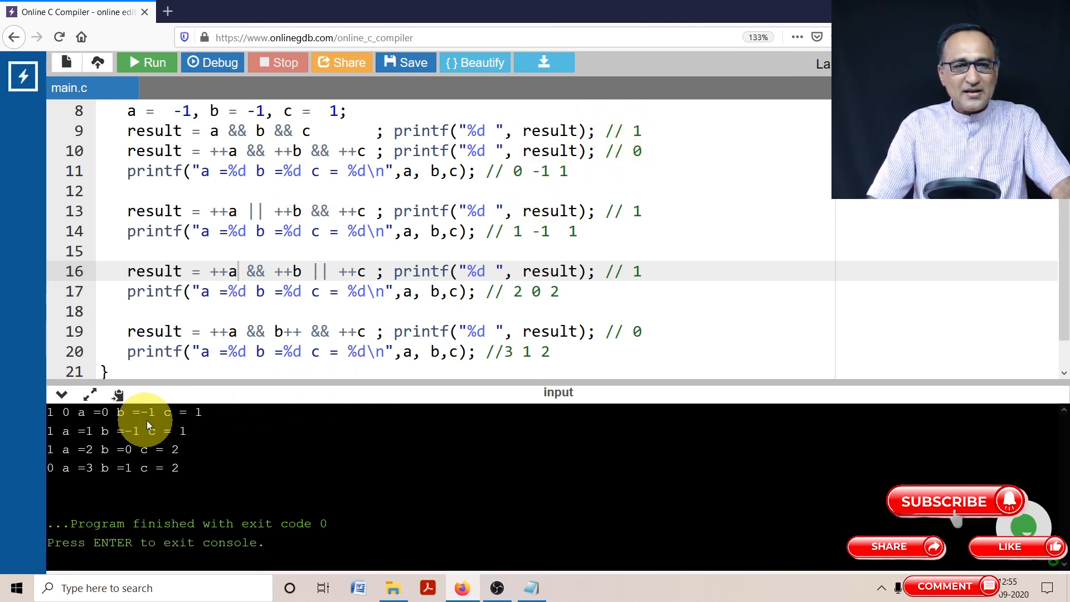
pyautogui.moveTo(64, 437)
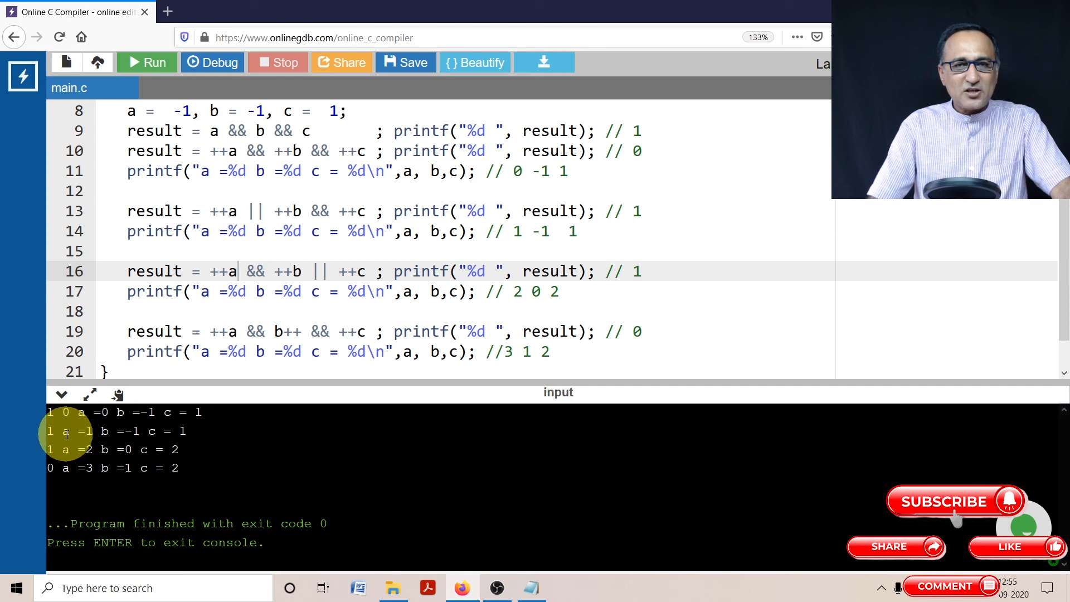